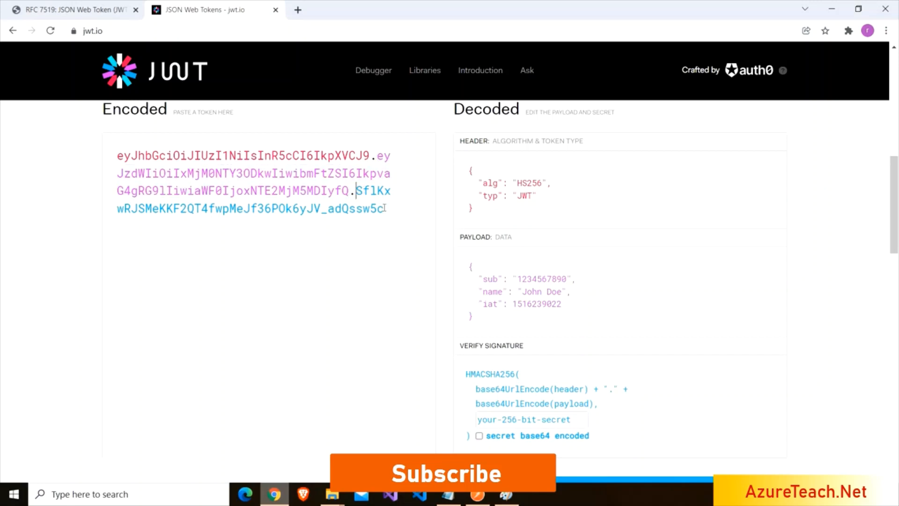
# Highlight the token's signature part, the HS256 header algorithm and the 1970 epoch date, then return to the debugger
pyautogui.moveTo(356, 190); pyautogui.dragTo(383, 208)
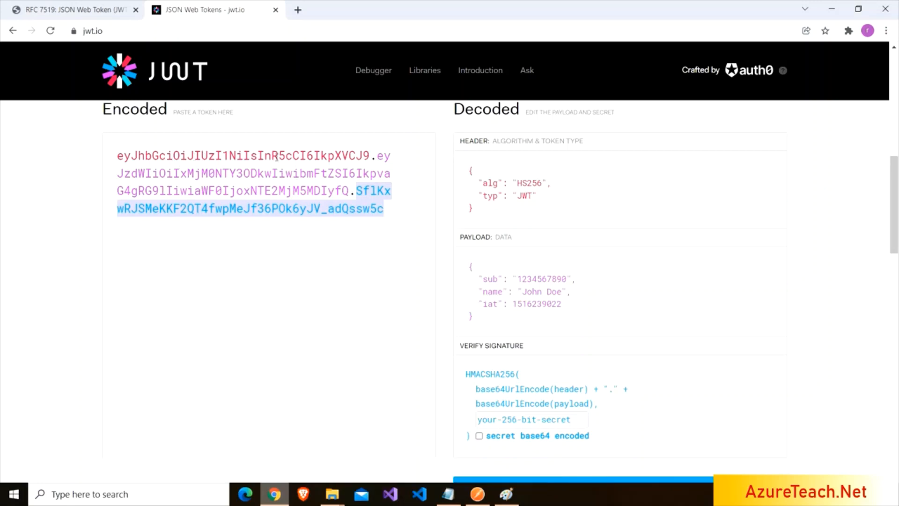
pyautogui.moveTo(539, 184)
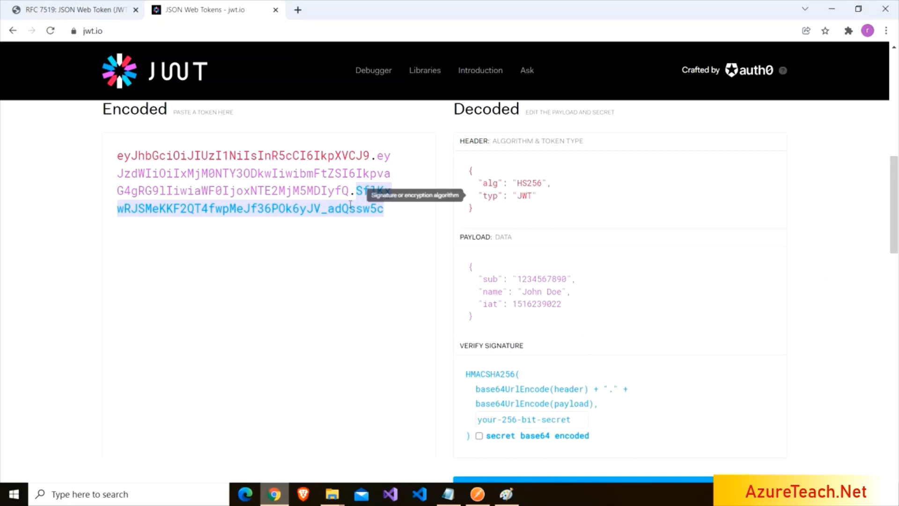
pyautogui.moveTo(527, 183)
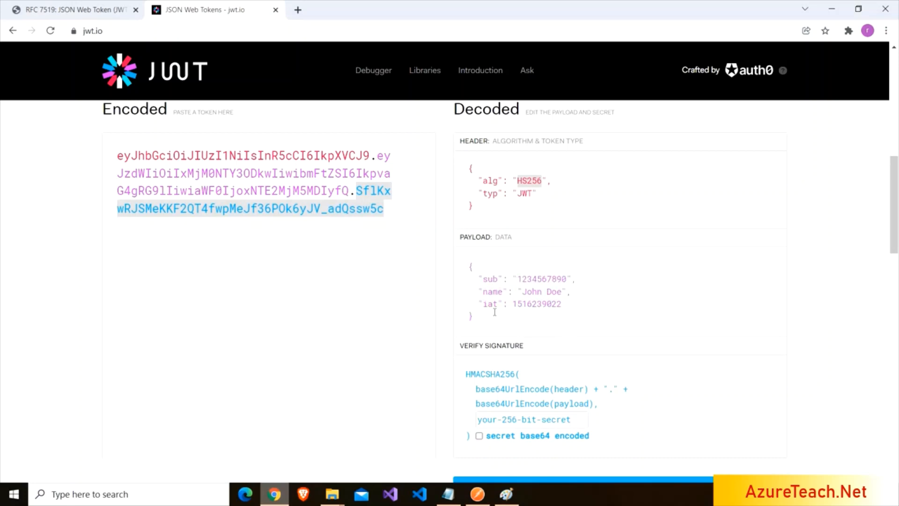
pyautogui.doubleClick(488, 374)
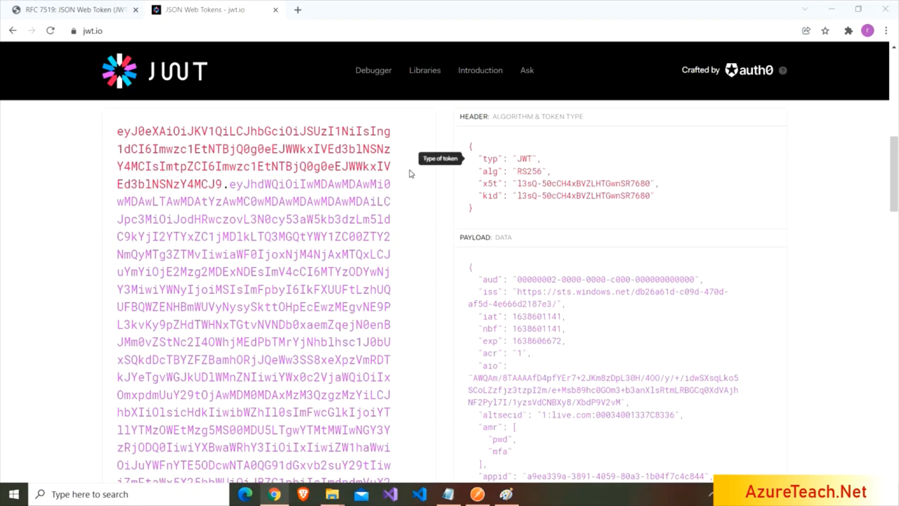
pyautogui.moveTo(543, 134)
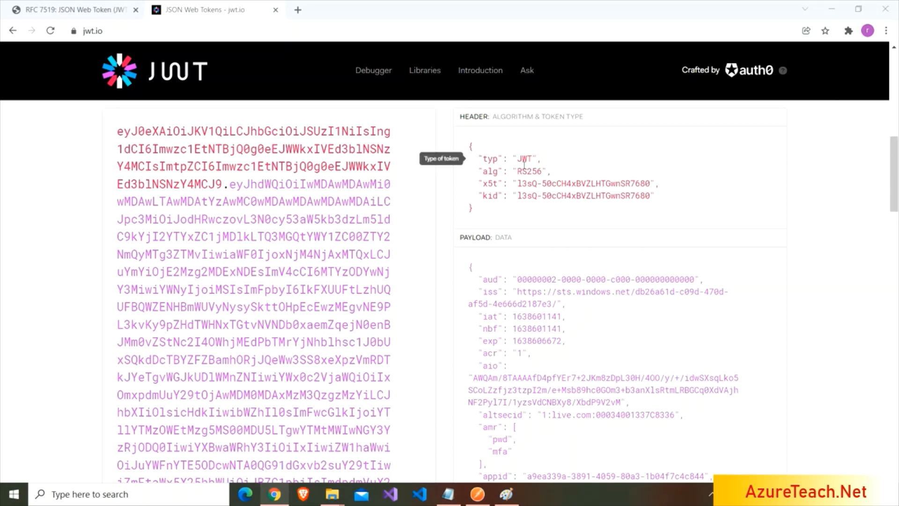
pyautogui.moveTo(477, 194)
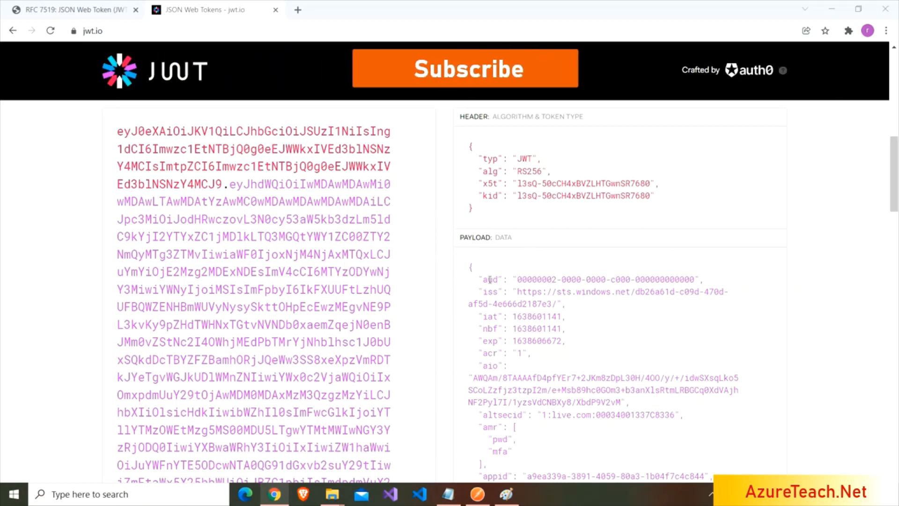
pyautogui.moveTo(489, 279)
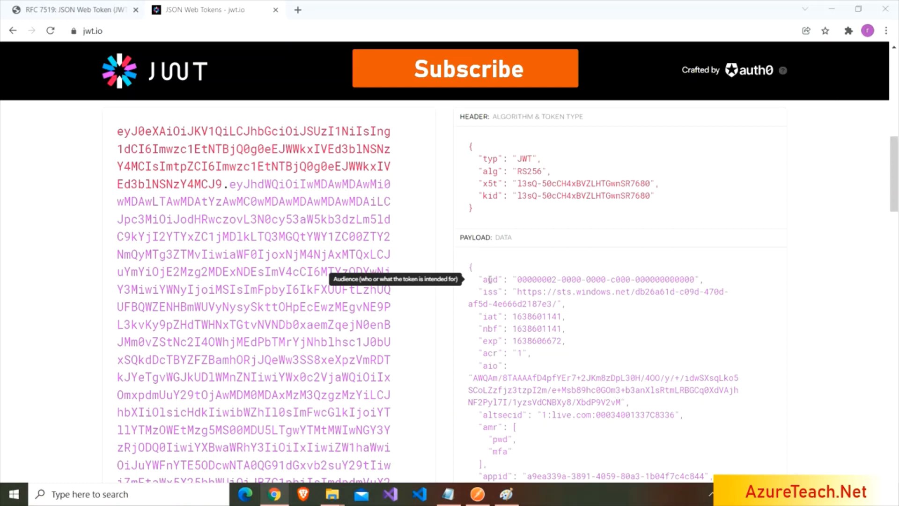
pyautogui.moveTo(490, 292)
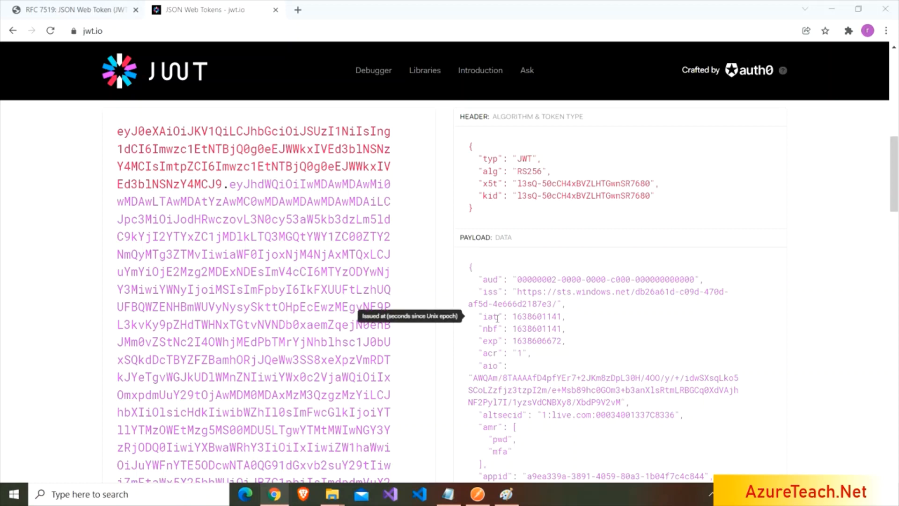
pyautogui.moveTo(490, 329)
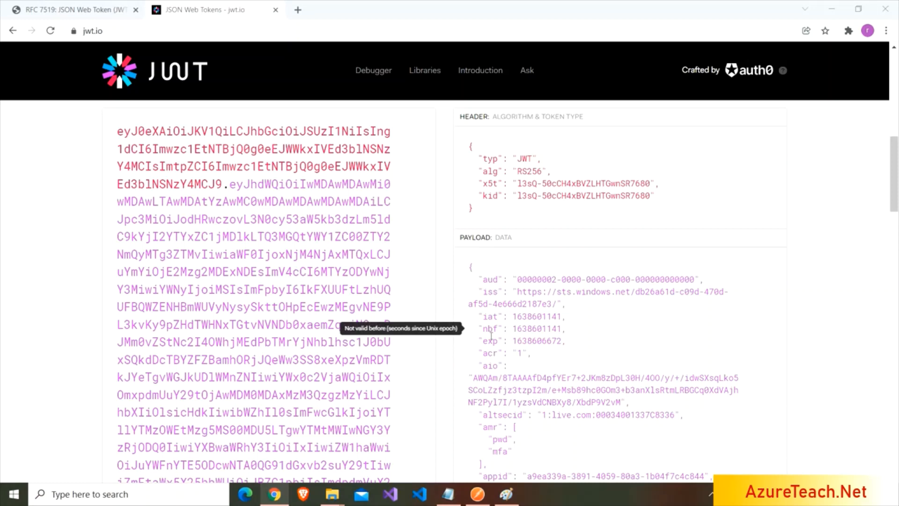
pyautogui.moveTo(489, 341)
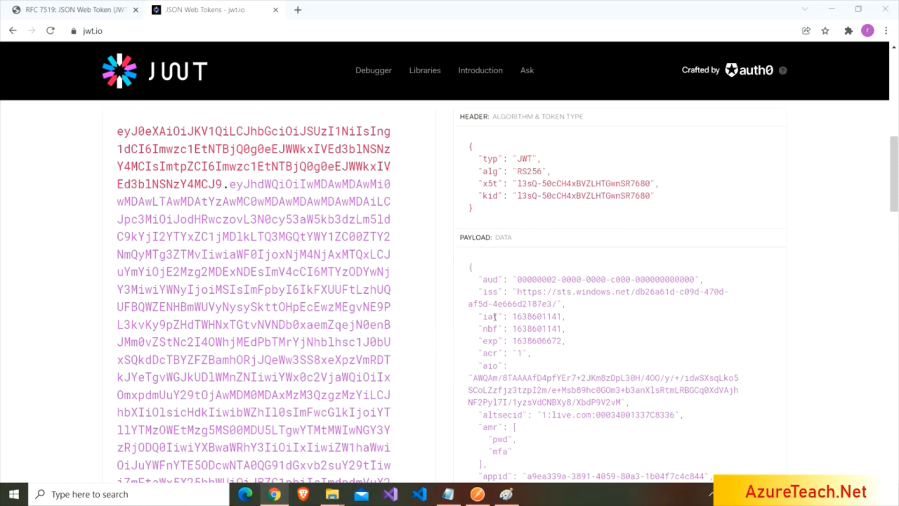
pyautogui.moveTo(494, 317)
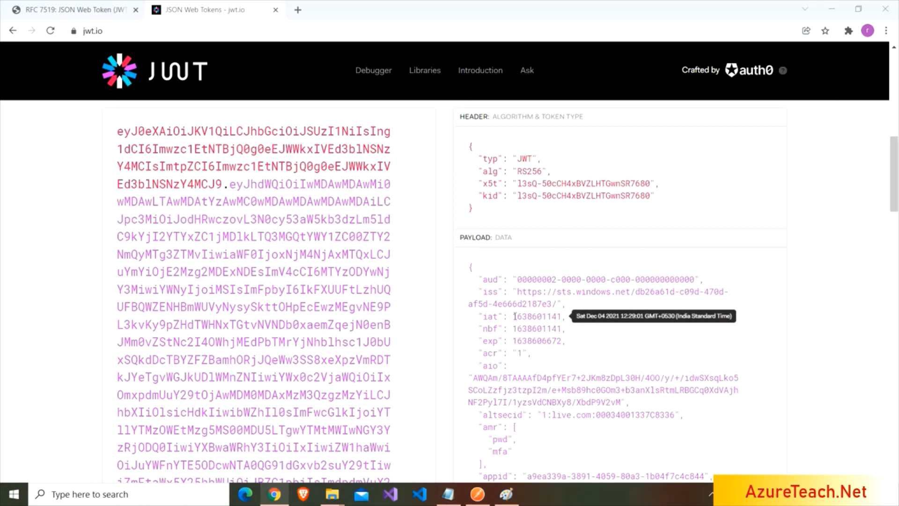
pyautogui.moveTo(83, 10)
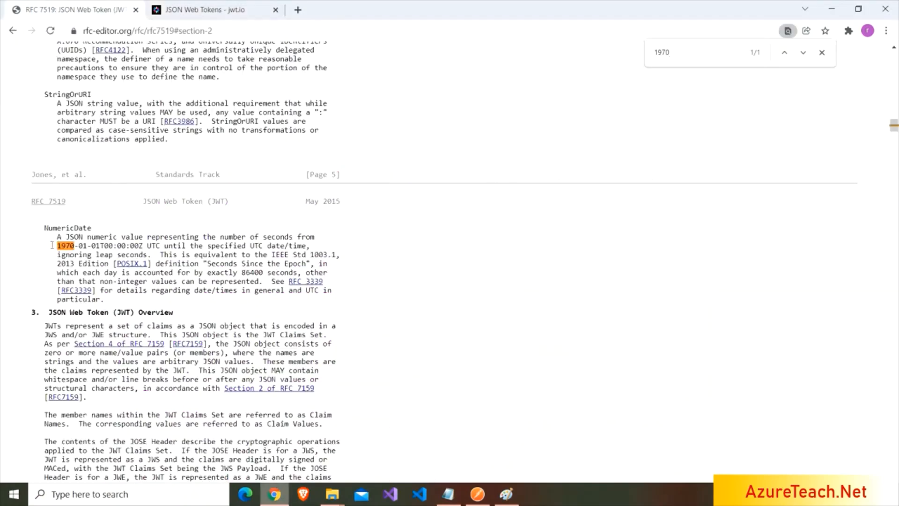
pyautogui.moveTo(57, 246); pyautogui.dragTo(152, 245)
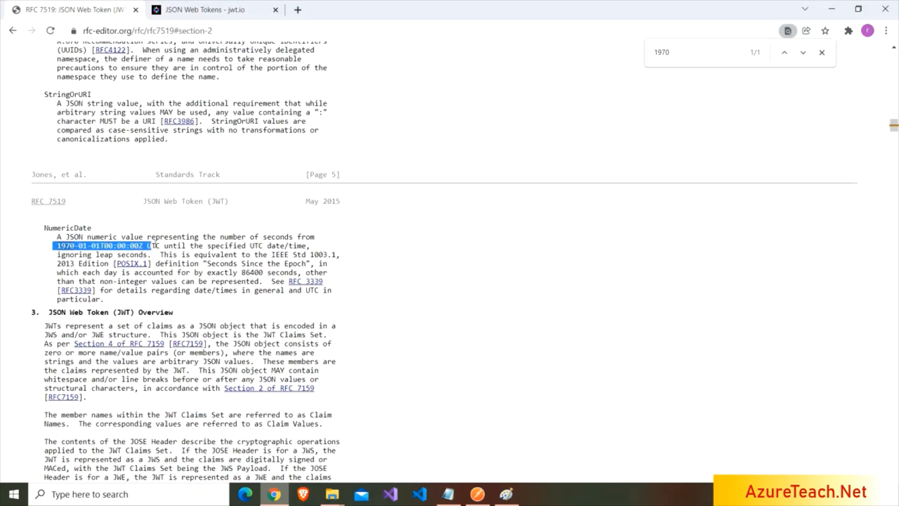
pyautogui.click(211, 9)
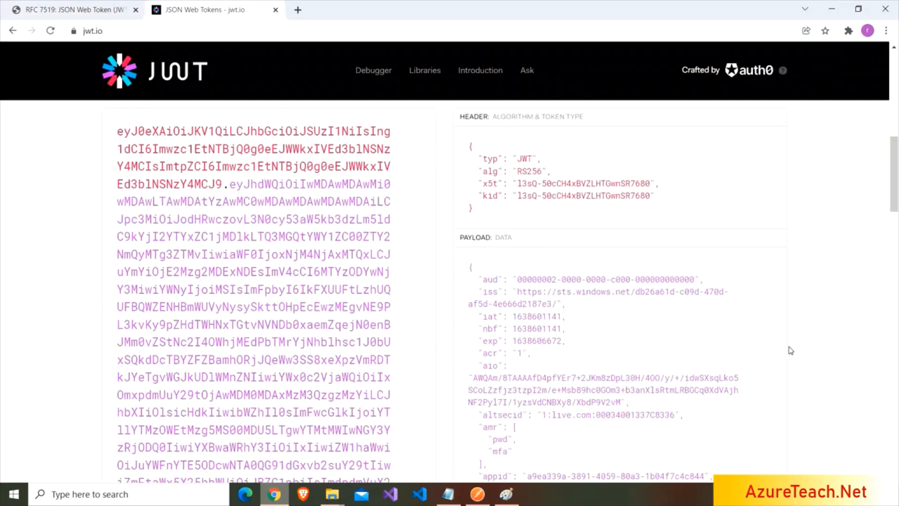
pyautogui.moveTo(835, 350)
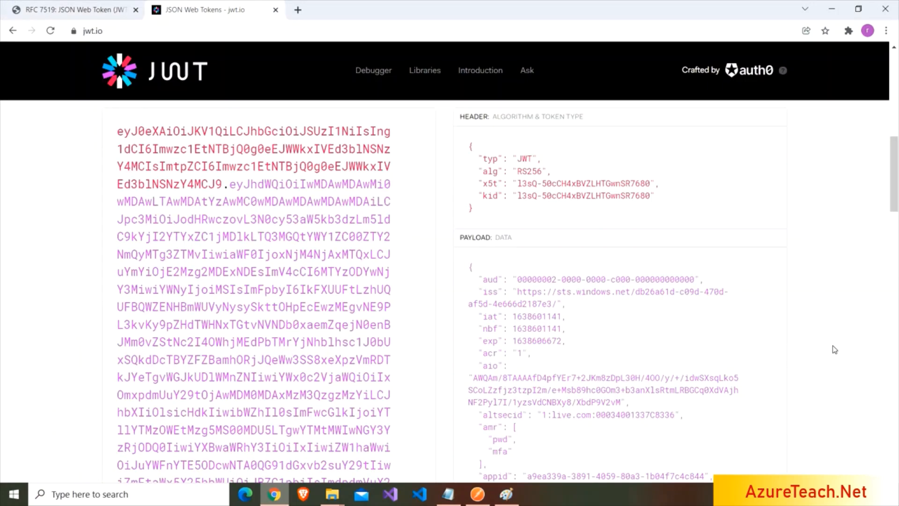
# Scroll past the payload to the Verify Signature panel showing Signature Verified
pyautogui.scroll(-3)
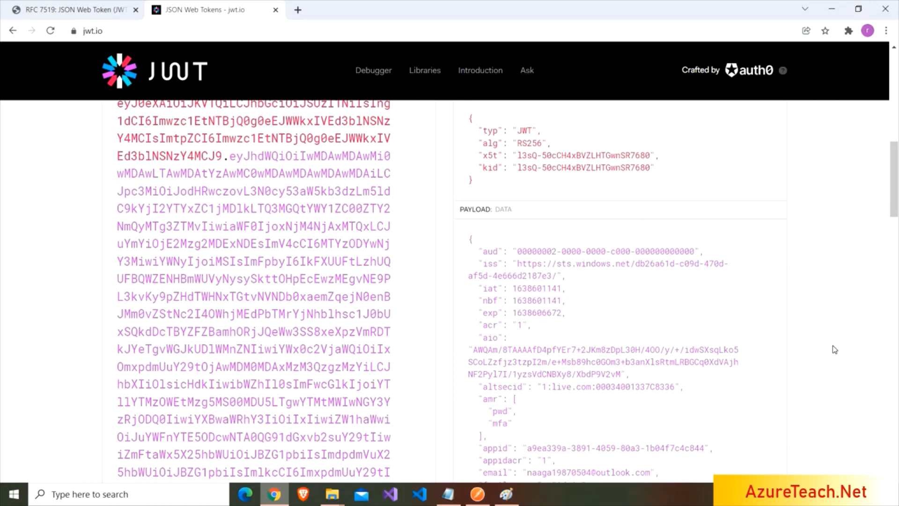
pyautogui.scroll(-3)
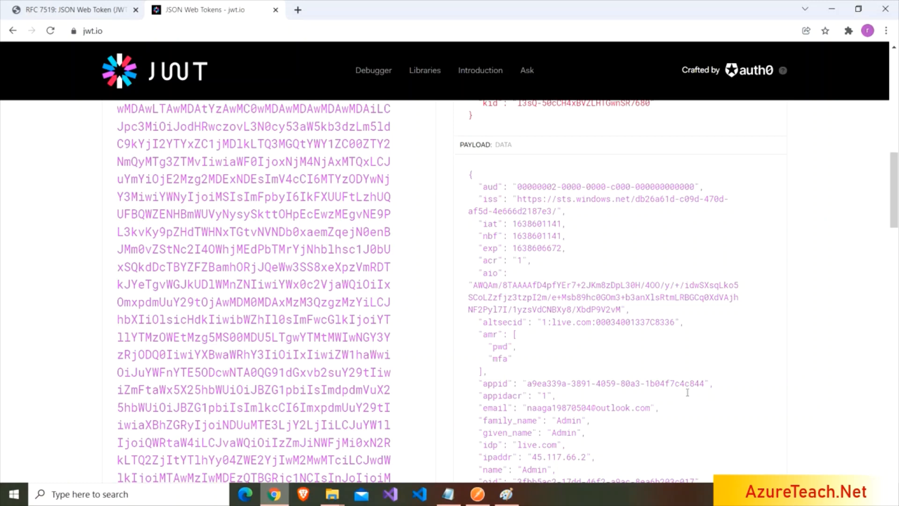
pyautogui.scroll(-3)
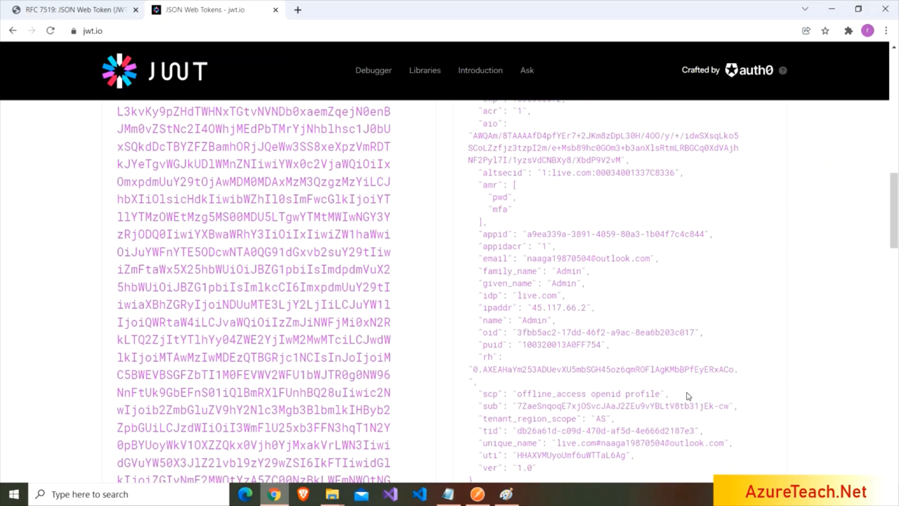
pyautogui.scroll(-3)
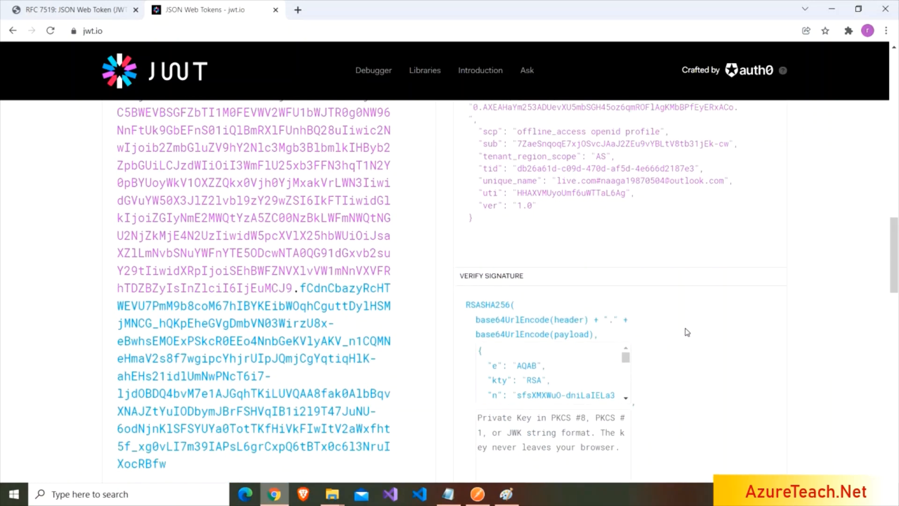
pyautogui.scroll(-3)
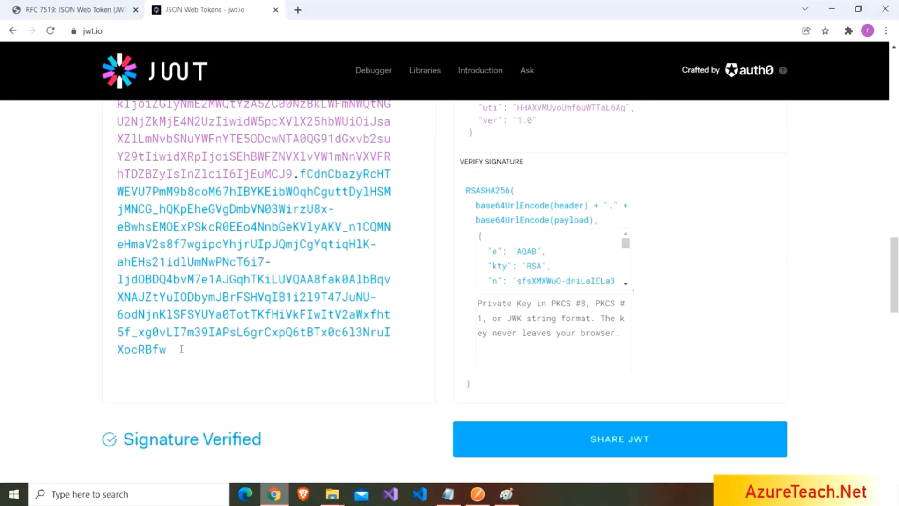
pyautogui.press('Backspace')
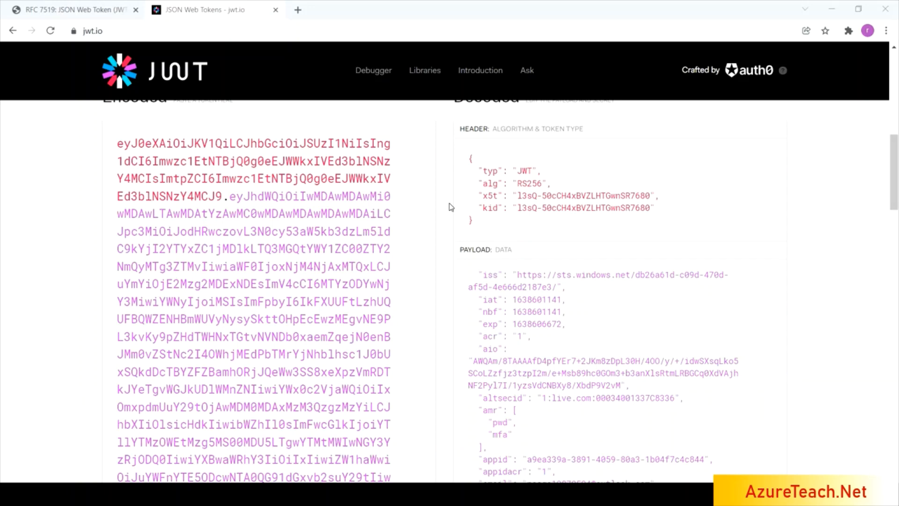
pyautogui.moveTo(430, 325)
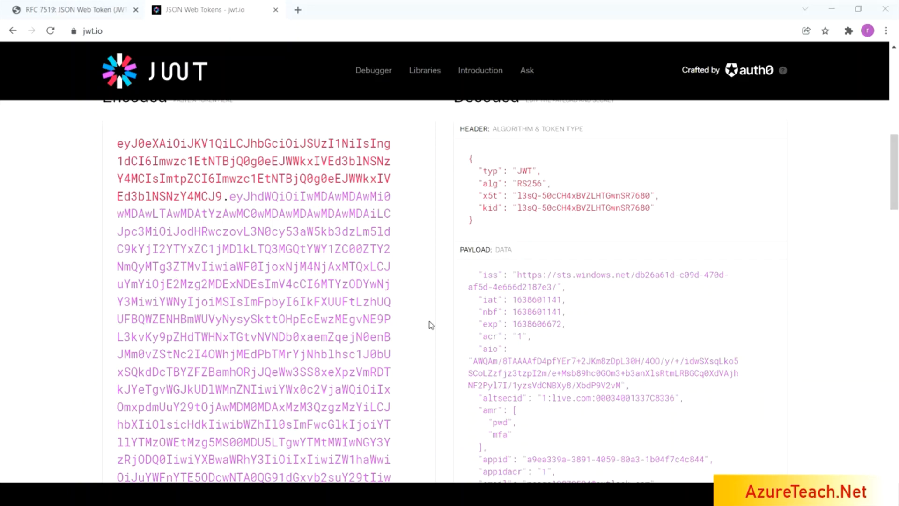
pyautogui.scroll(-3)
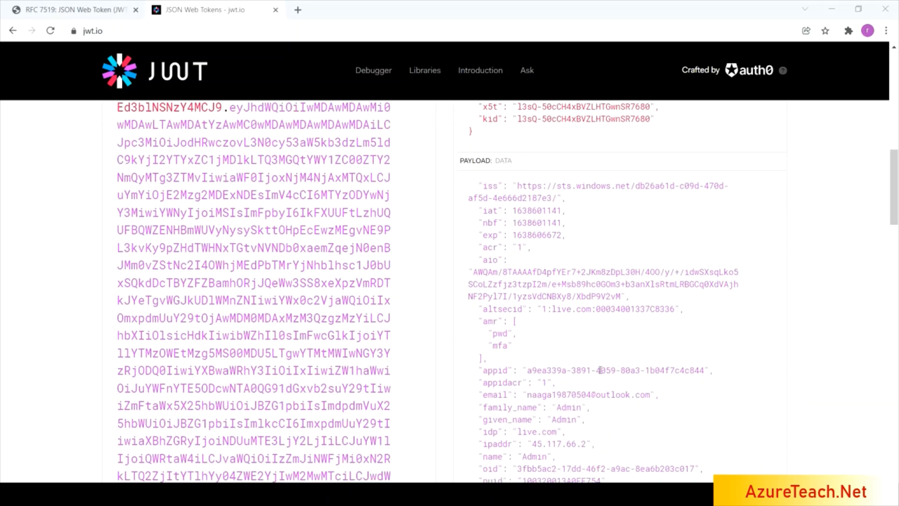
pyautogui.scroll(-3)
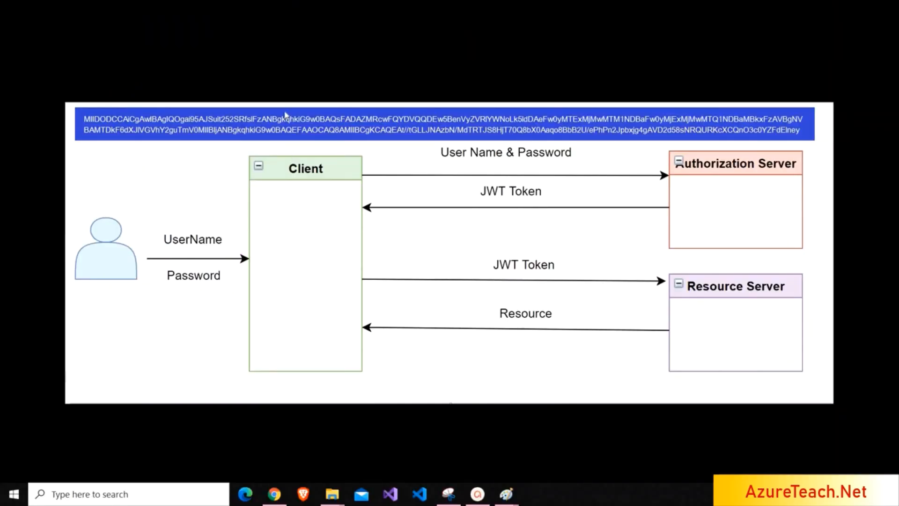
pyautogui.moveTo(545, 332)
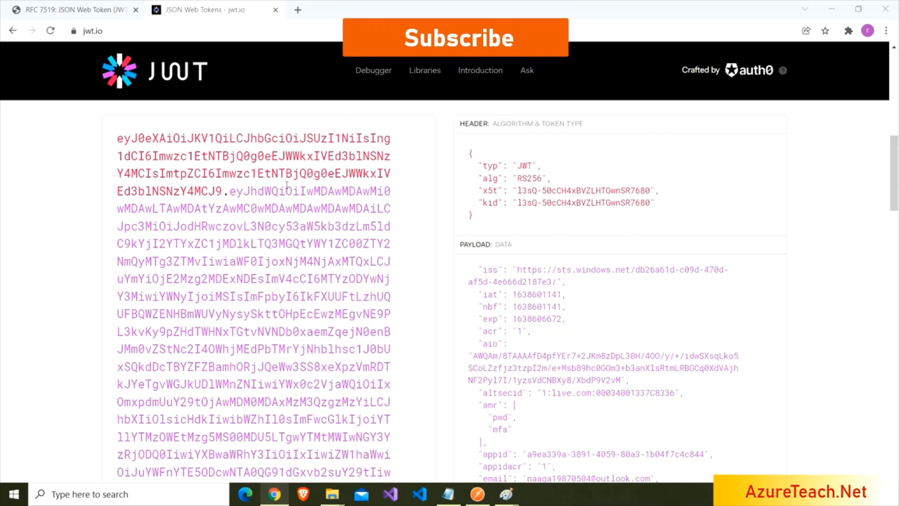
pyautogui.scroll(-3)
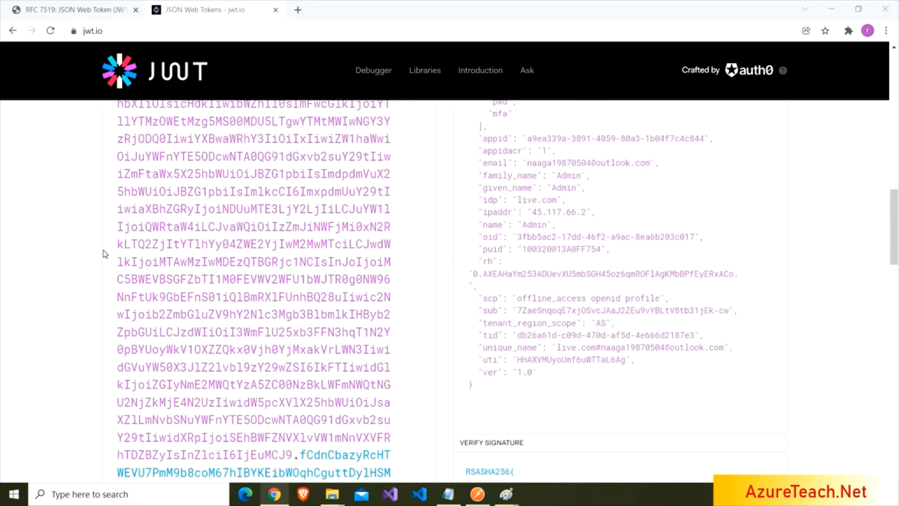
pyautogui.scroll(-3)
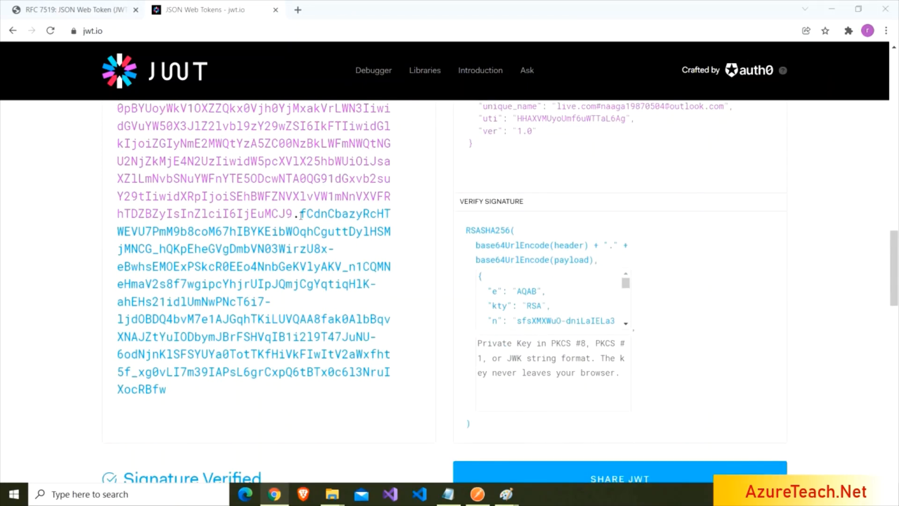
pyautogui.moveTo(298, 214); pyautogui.dragTo(167, 389)
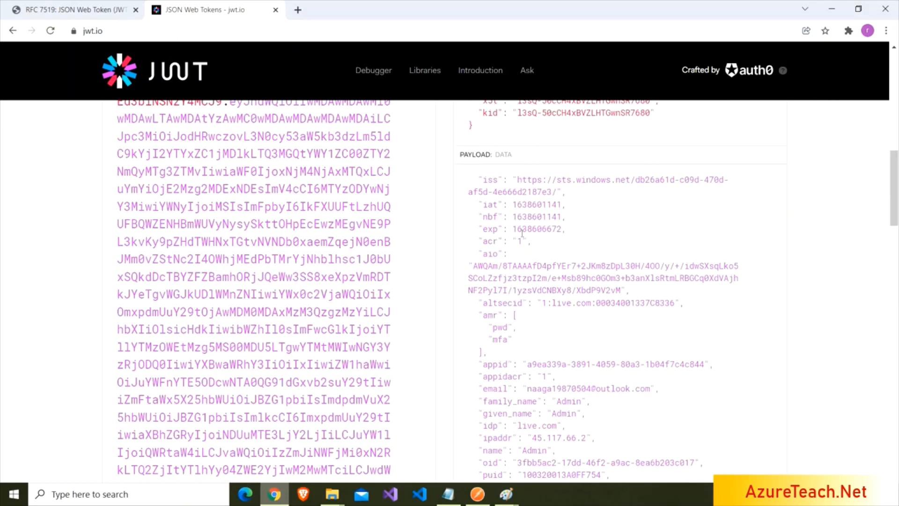
pyautogui.moveTo(538, 228)
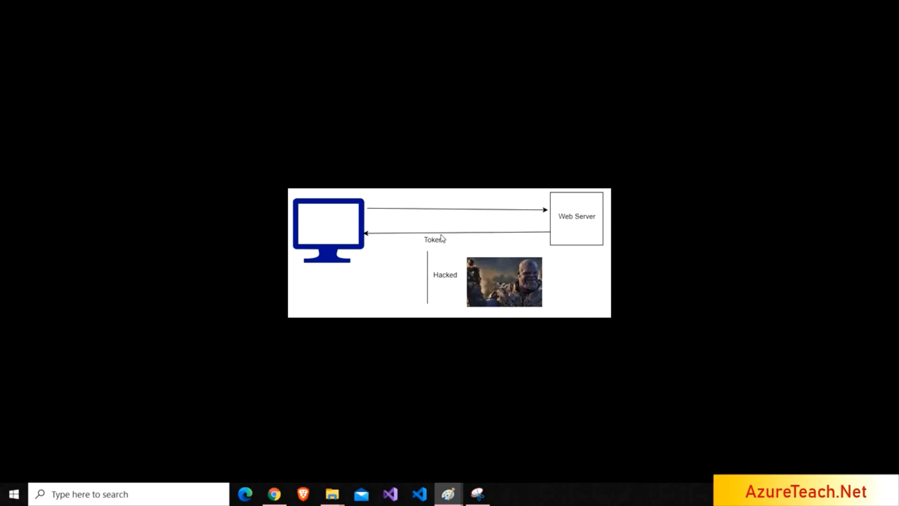
pyautogui.moveTo(476, 304)
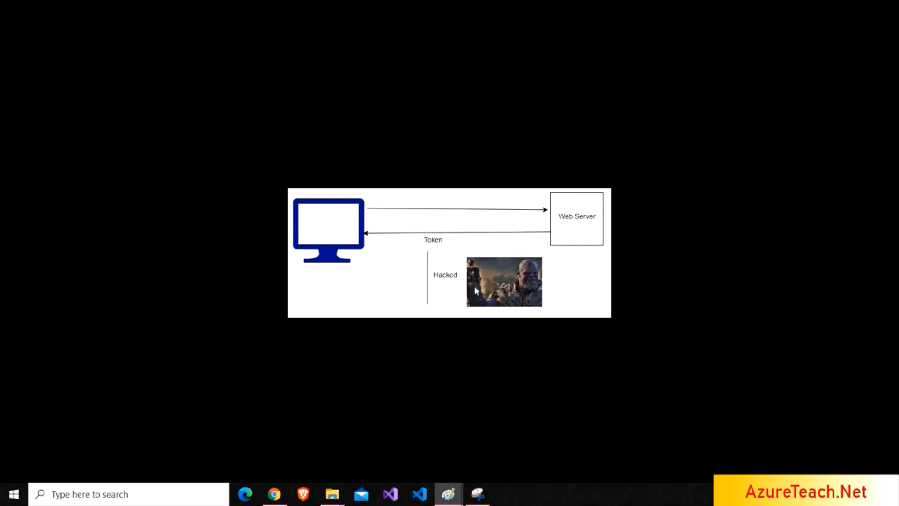
pyautogui.moveTo(526, 283)
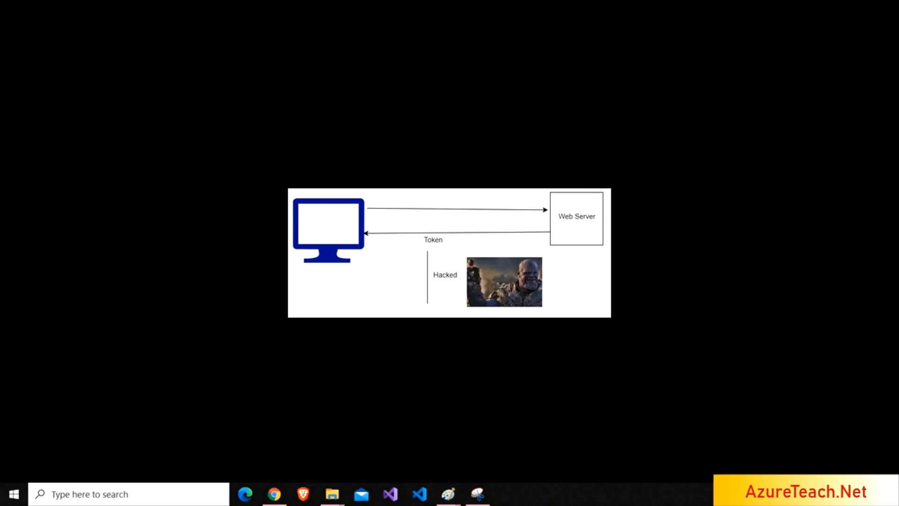
pyautogui.moveTo(169, 258)
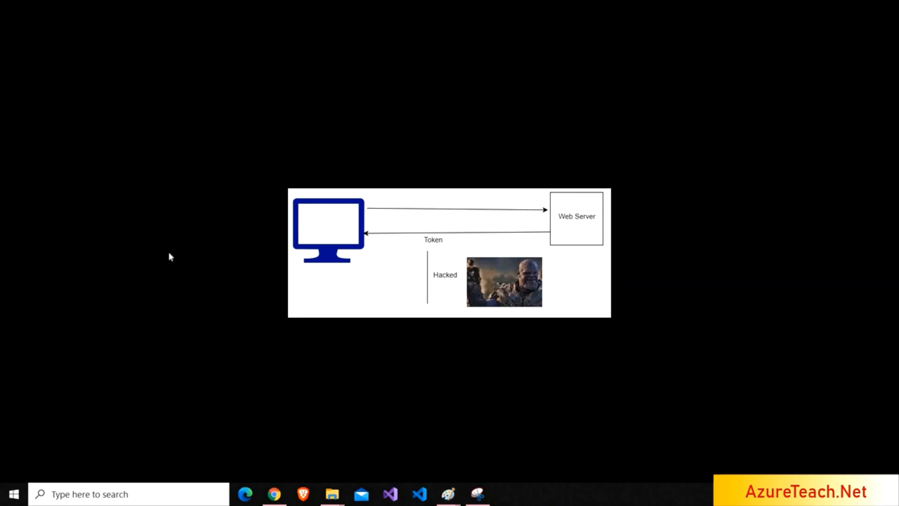